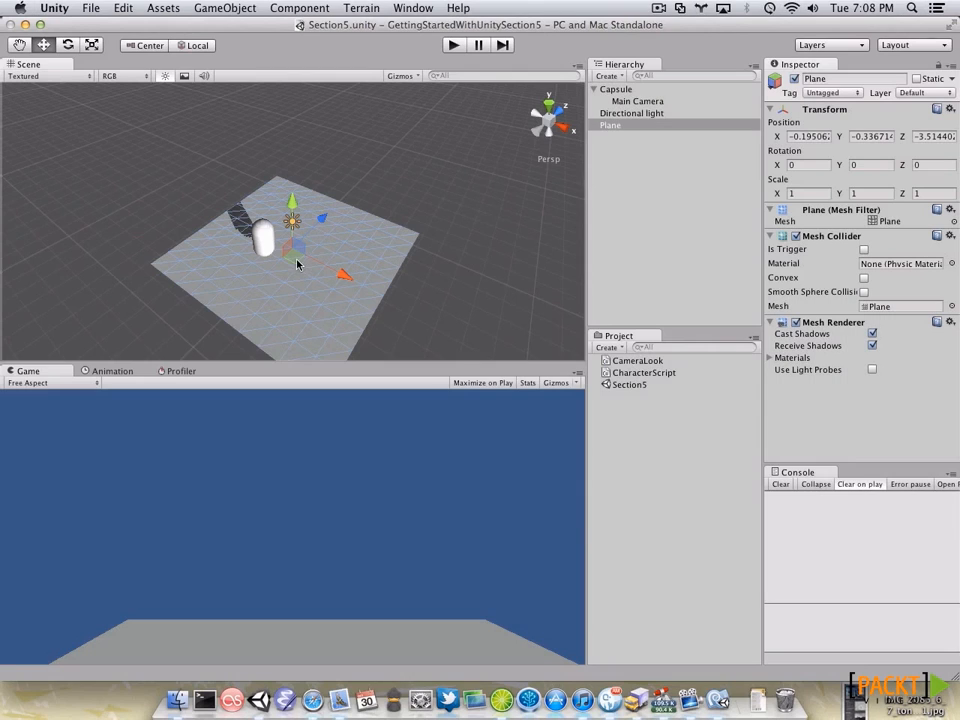
Step: Restore the starting scene, with Main Camera at the top level and no CameraLook script
{"action": "left_click", "coordinate": [616, 89]}
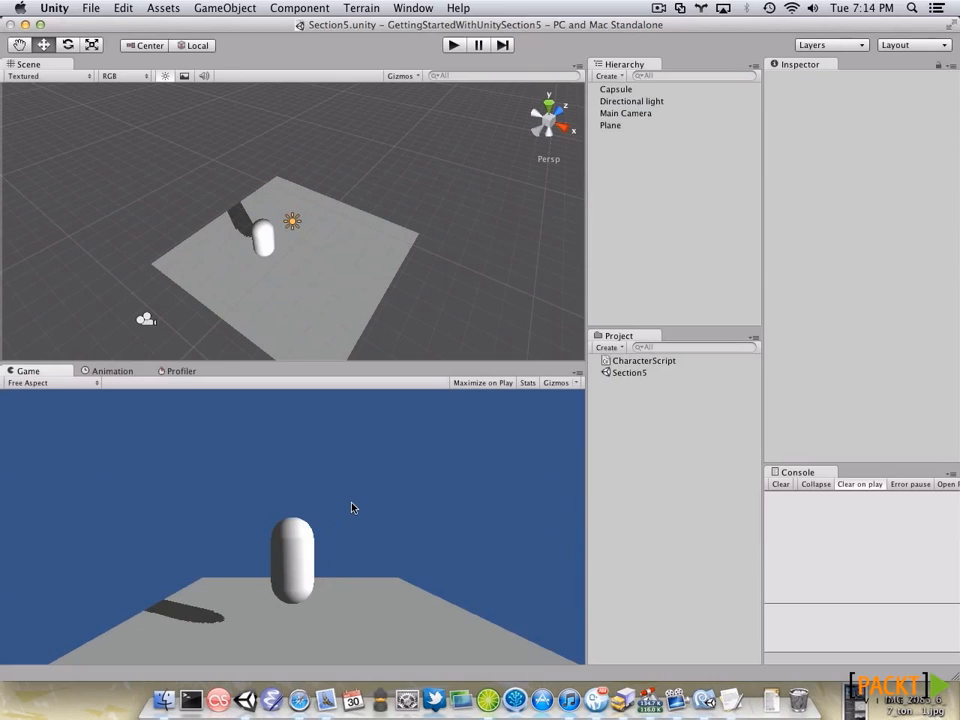
{"action": "mouse_move", "coordinate": [674, 145]}
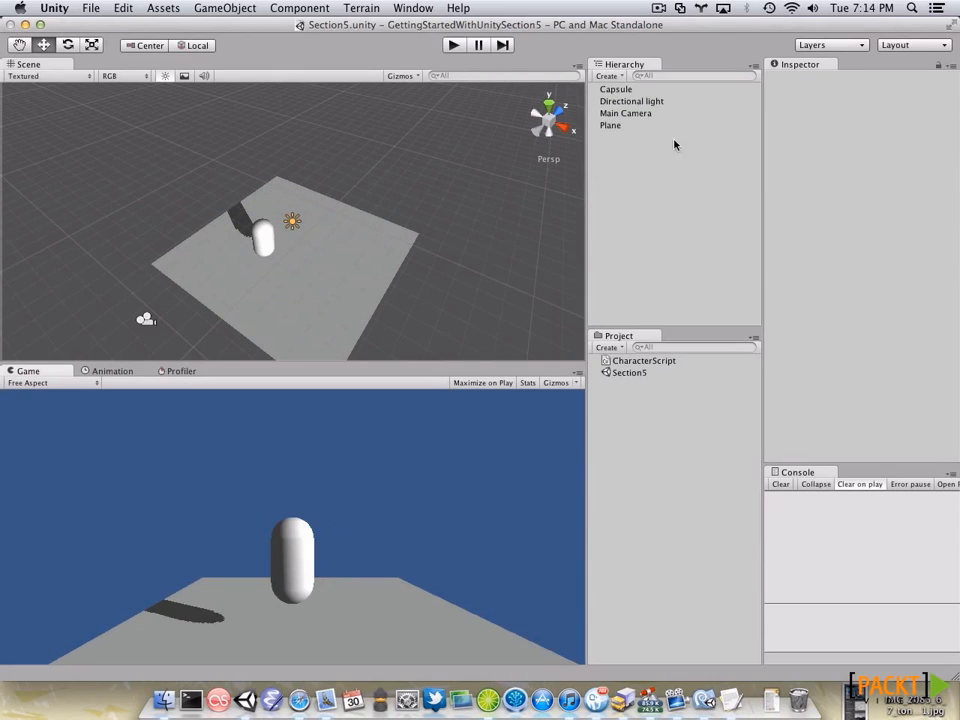
Step: Parent Main Camera under Capsule, reset its Transform, and raise it to head height
{"action": "left_click", "coordinate": [625, 113]}
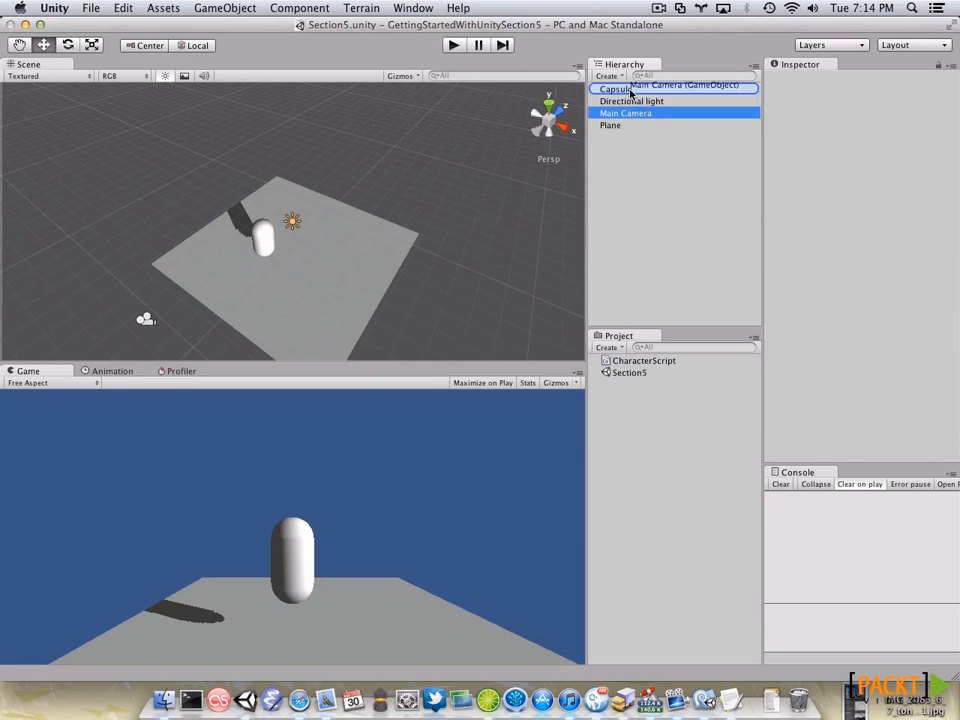
{"action": "left_click", "coordinate": [637, 101]}
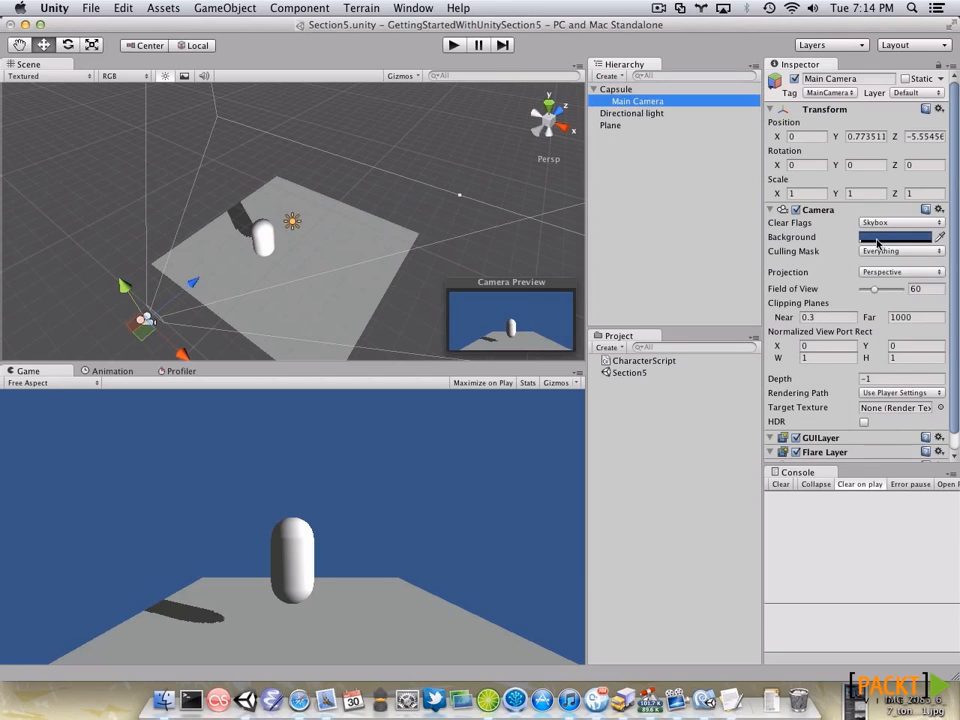
{"action": "left_click", "coordinate": [938, 109]}
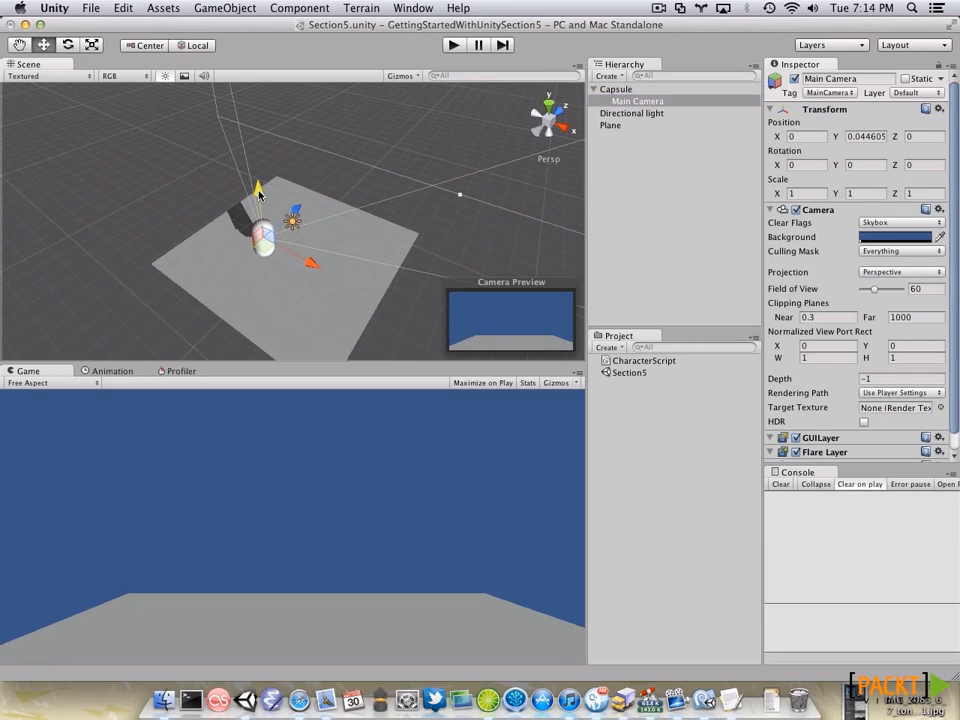
{"action": "left_click_drag", "start_coordinate": [258, 190], "coordinate": [258, 168]}
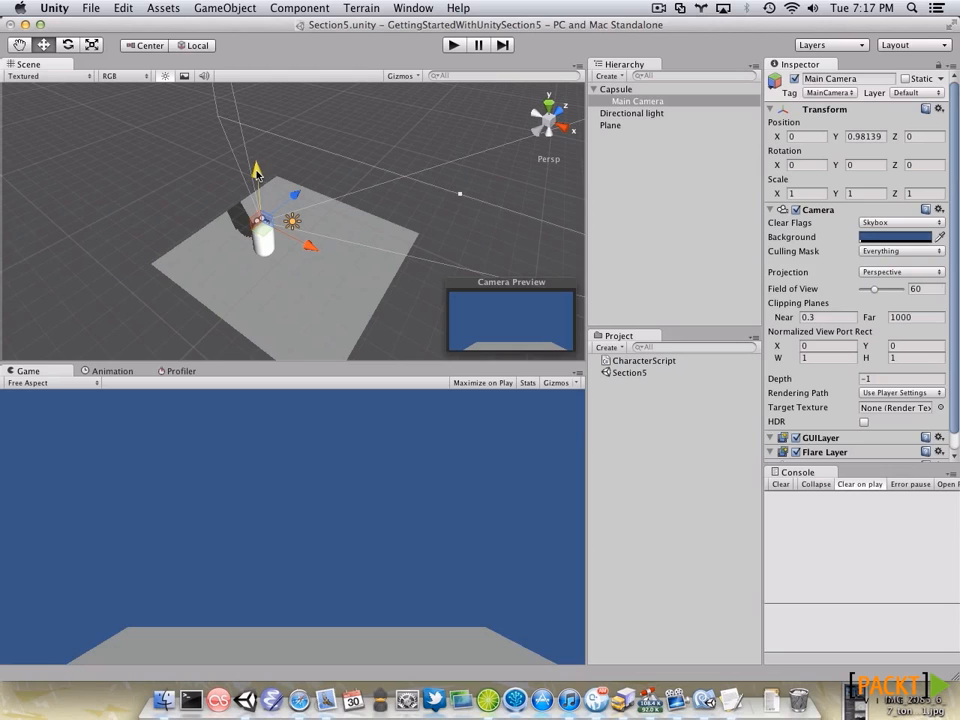
Step: Set the Mouse X/Y input axes to Mouse Movement, then create and open a CameraLook C# script
{"action": "left_click", "coordinate": [123, 8]}
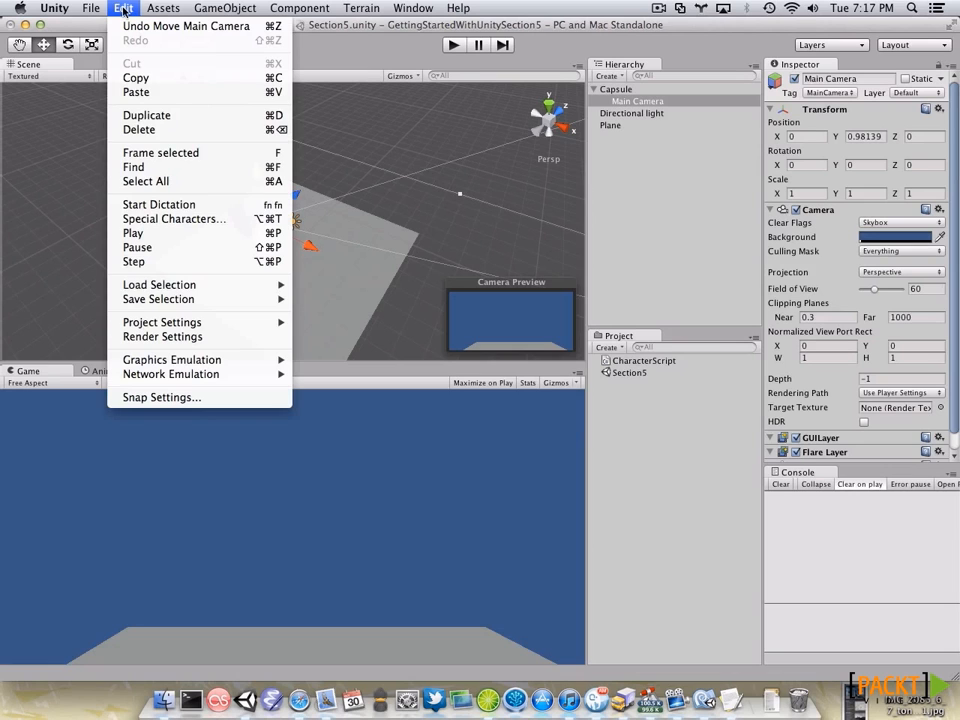
{"action": "mouse_move", "coordinate": [166, 318]}
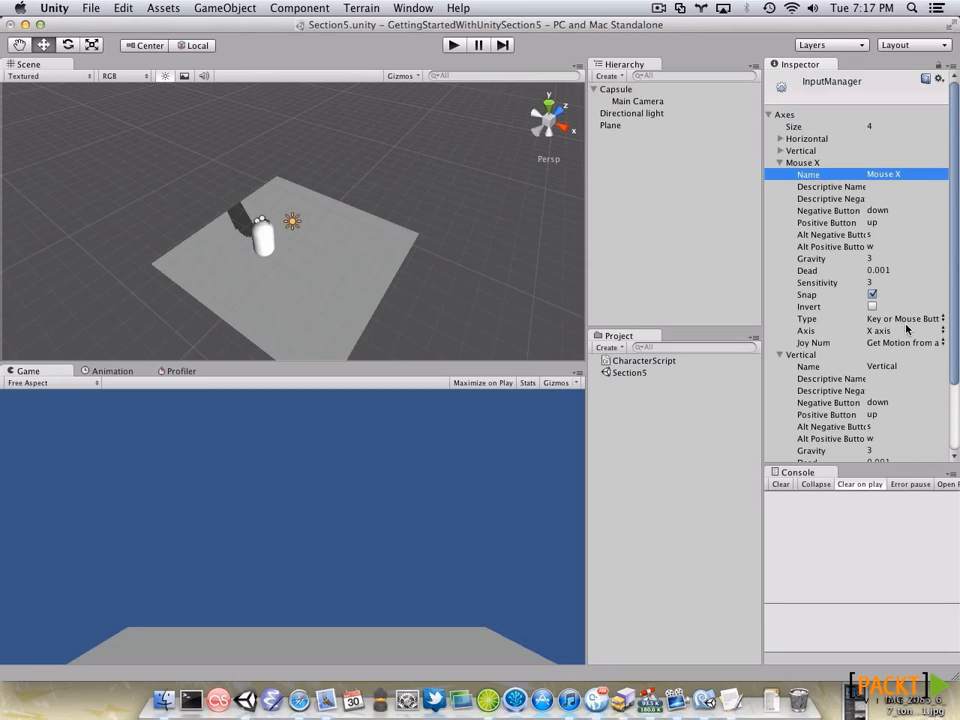
{"action": "left_click", "coordinate": [900, 318]}
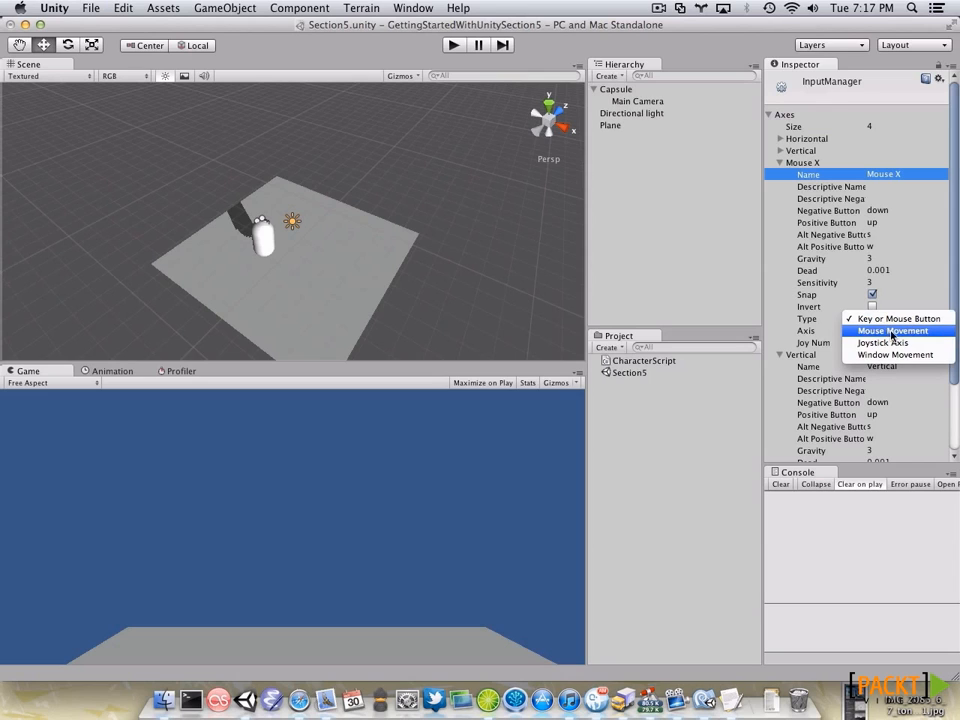
{"action": "left_click", "coordinate": [893, 330]}
{"action": "type", "text": "Mouse Y"}
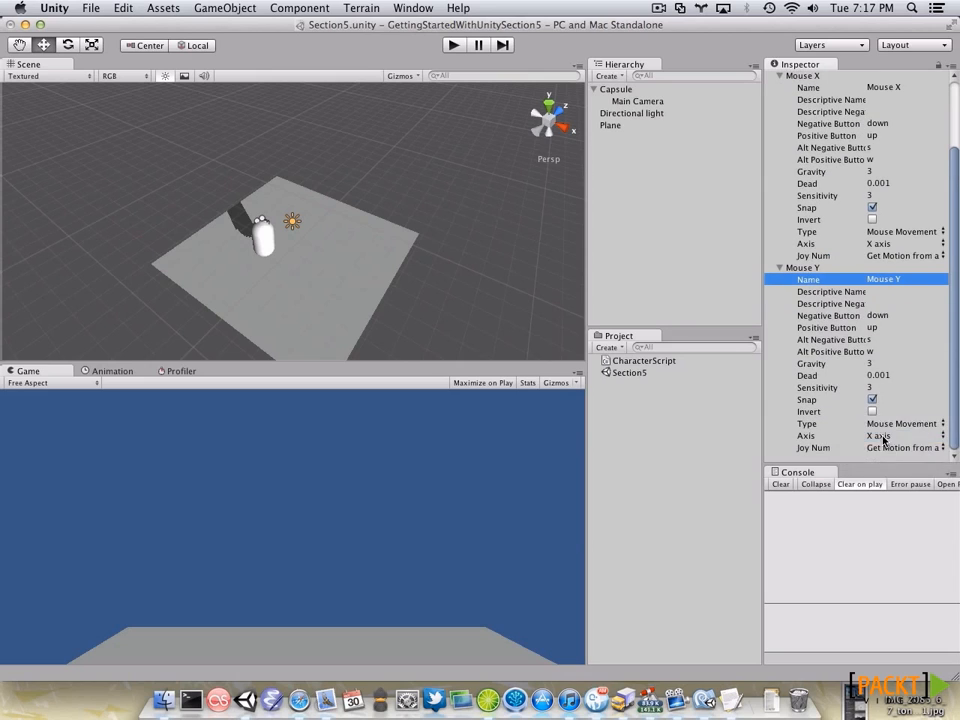
{"action": "mouse_move", "coordinate": [877, 437]}
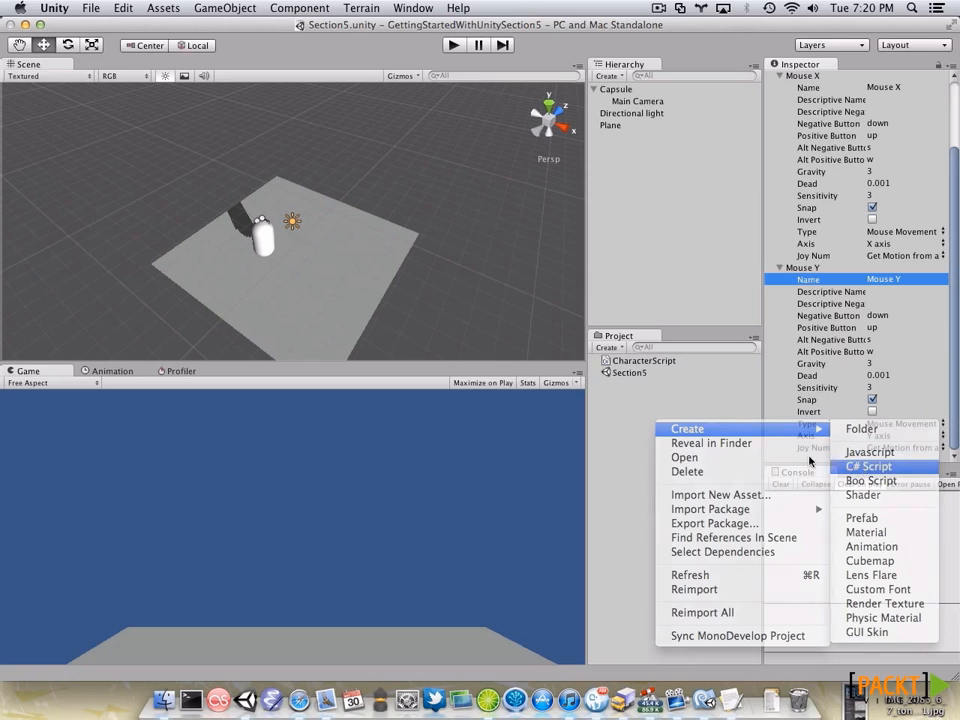
{"action": "left_click", "coordinate": [868, 466]}
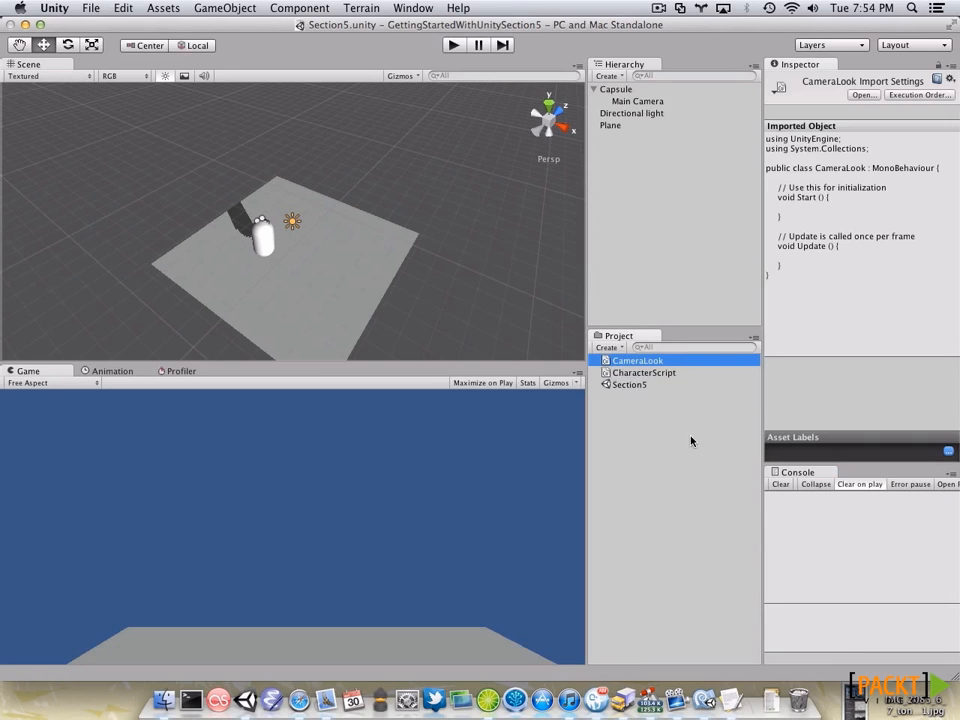
{"action": "double_click", "coordinate": [638, 360]}
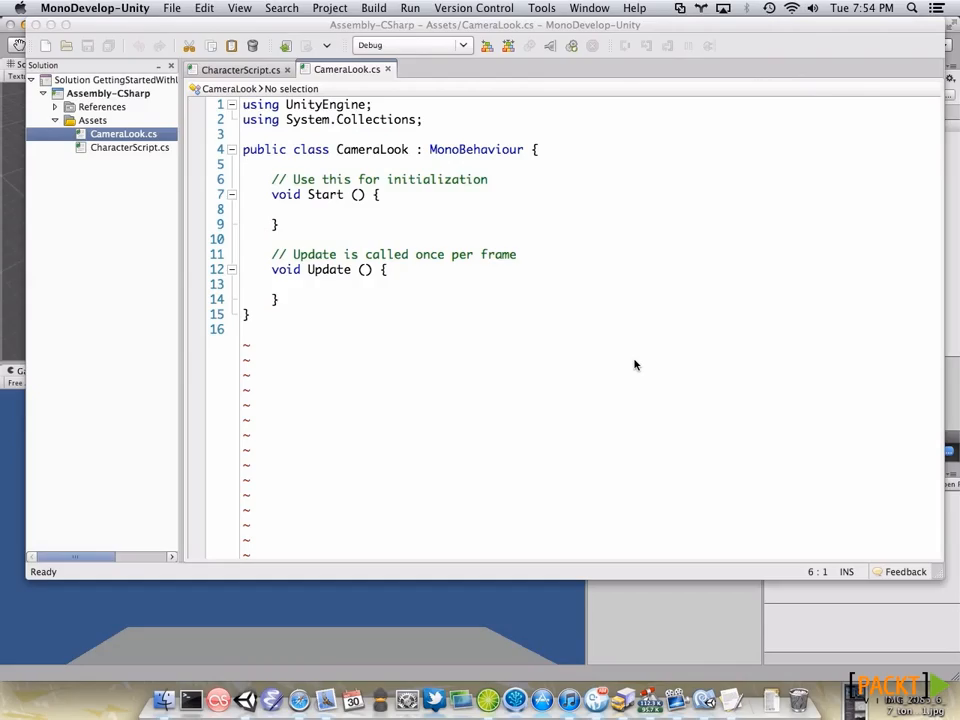
Step: Replace the template code with sensitivity, minimumY and maximumY fields and a clamped mouse-look Update
{"action": "left_click_drag", "start_coordinate": [270, 179], "coordinate": [280, 300]}
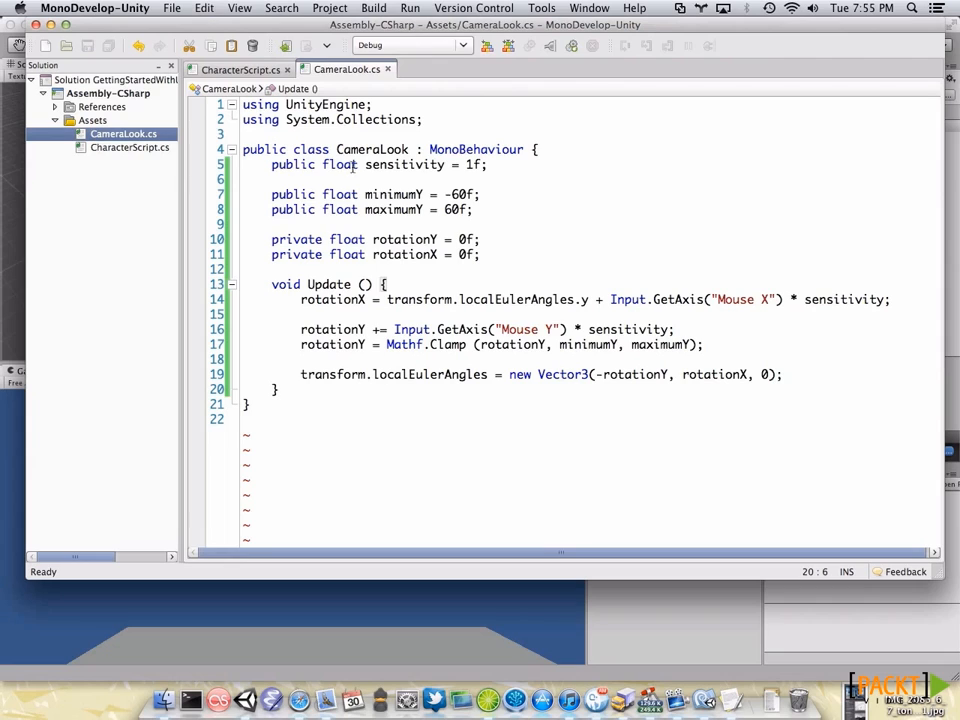
{"action": "double_click", "coordinate": [405, 164]}
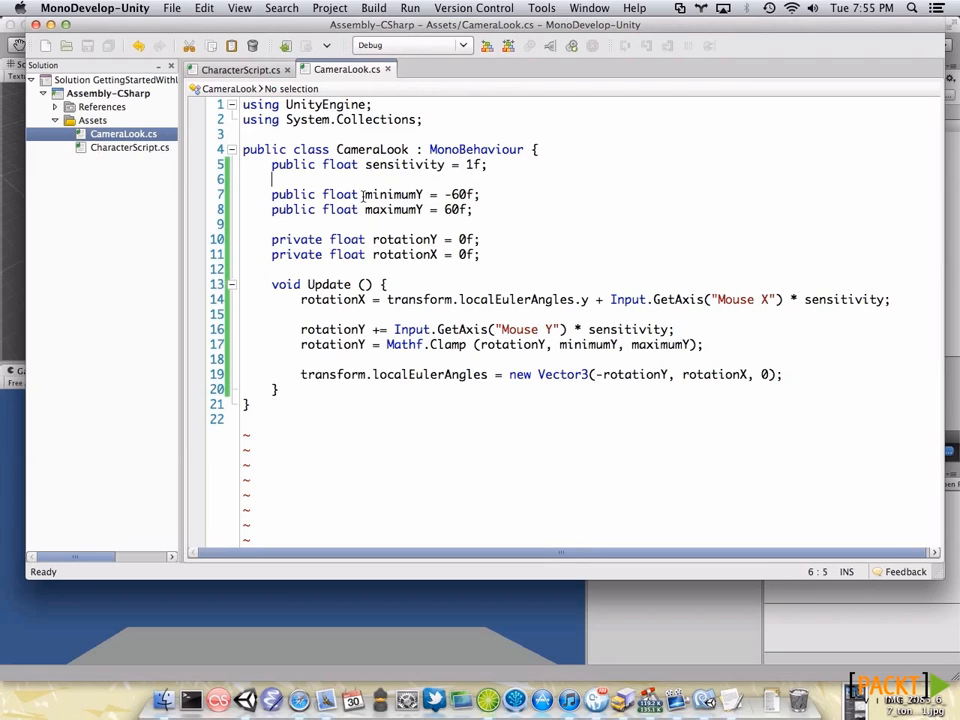
{"action": "double_click", "coordinate": [393, 194]}
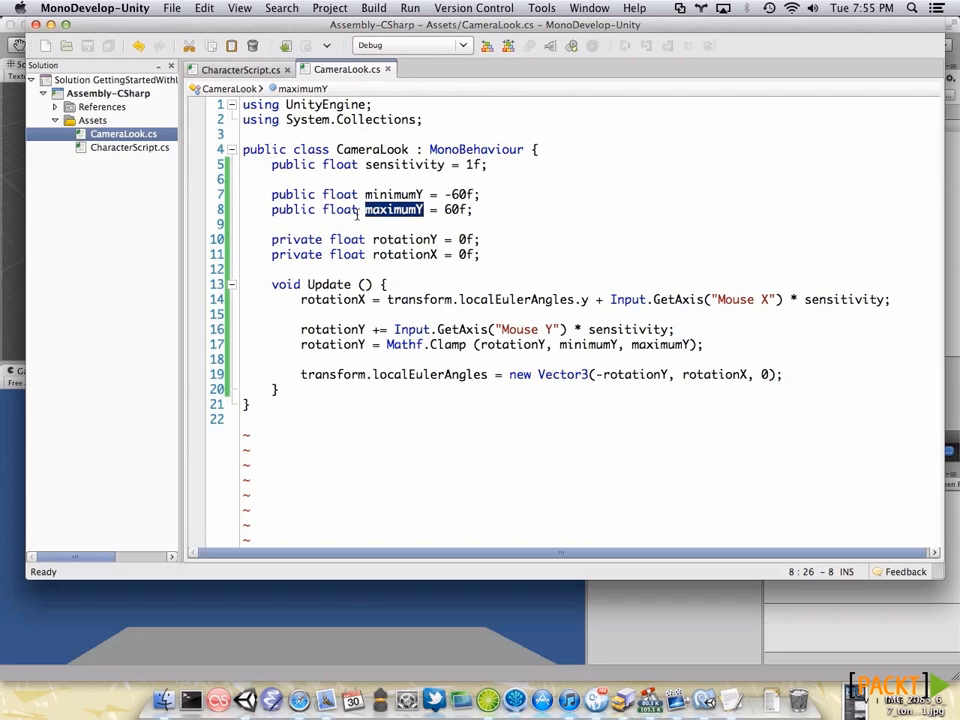
{"action": "double_click", "coordinate": [401, 239]}
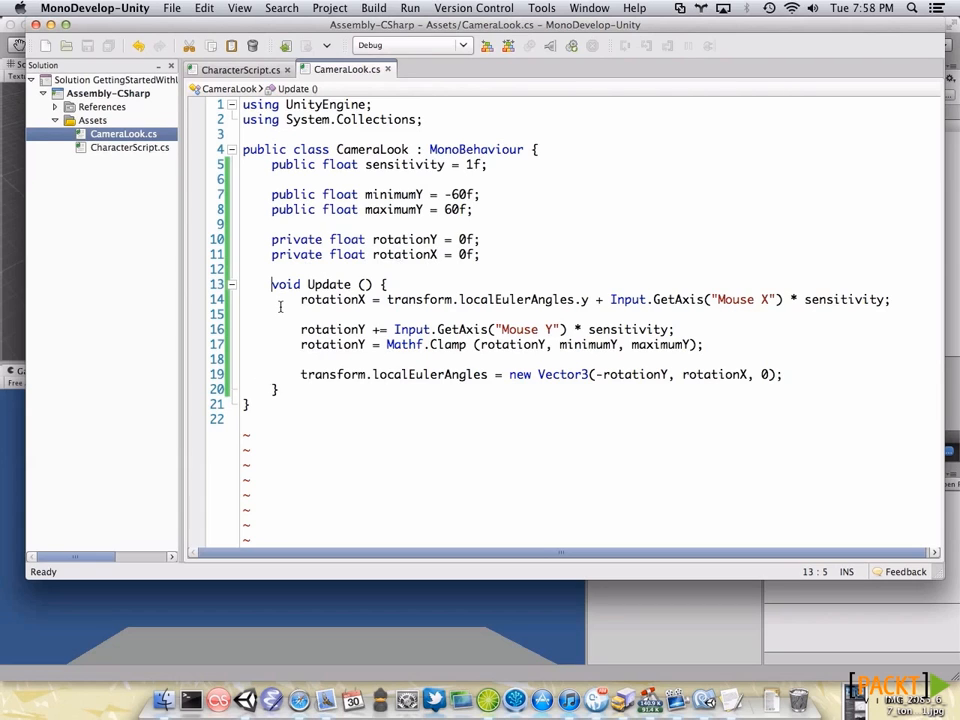
{"action": "double_click", "coordinate": [332, 299]}
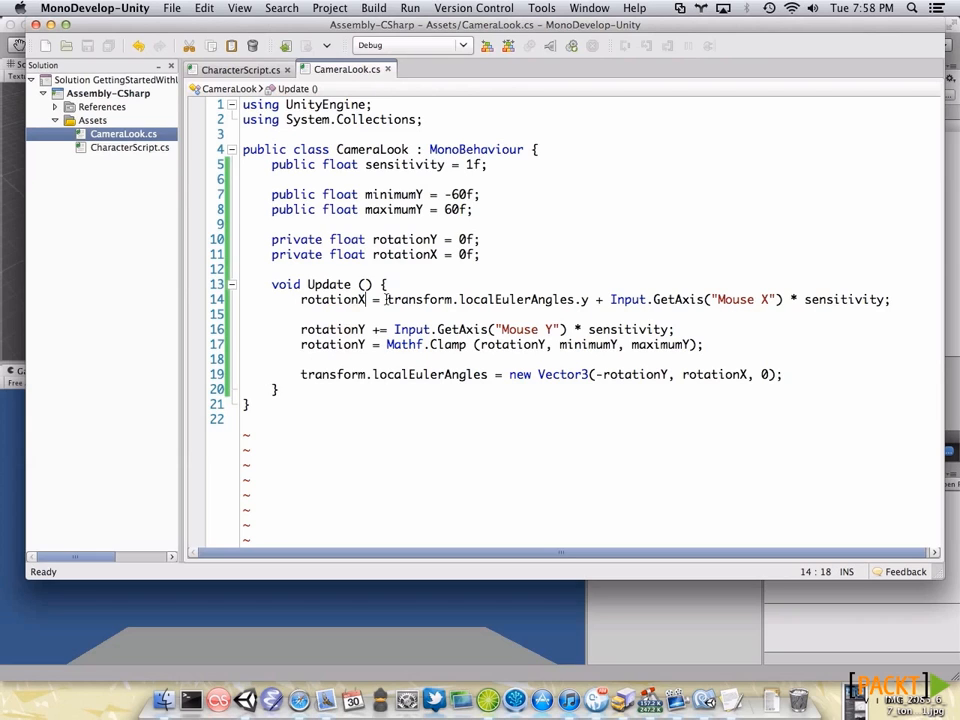
{"action": "mouse_move", "coordinate": [388, 299]}
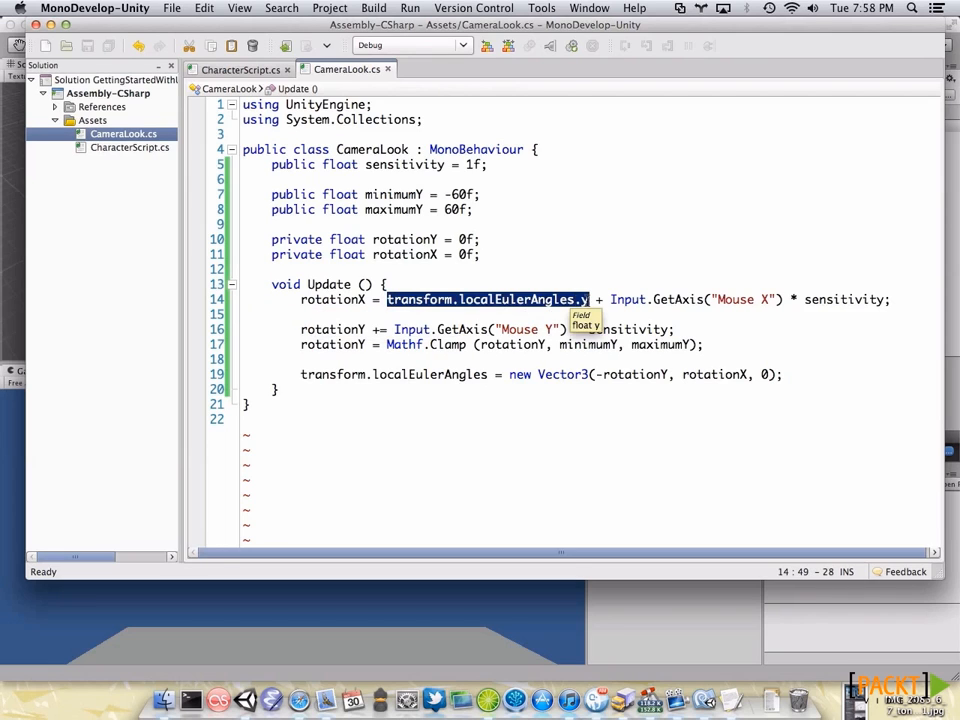
{"action": "left_click", "coordinate": [620, 299]}
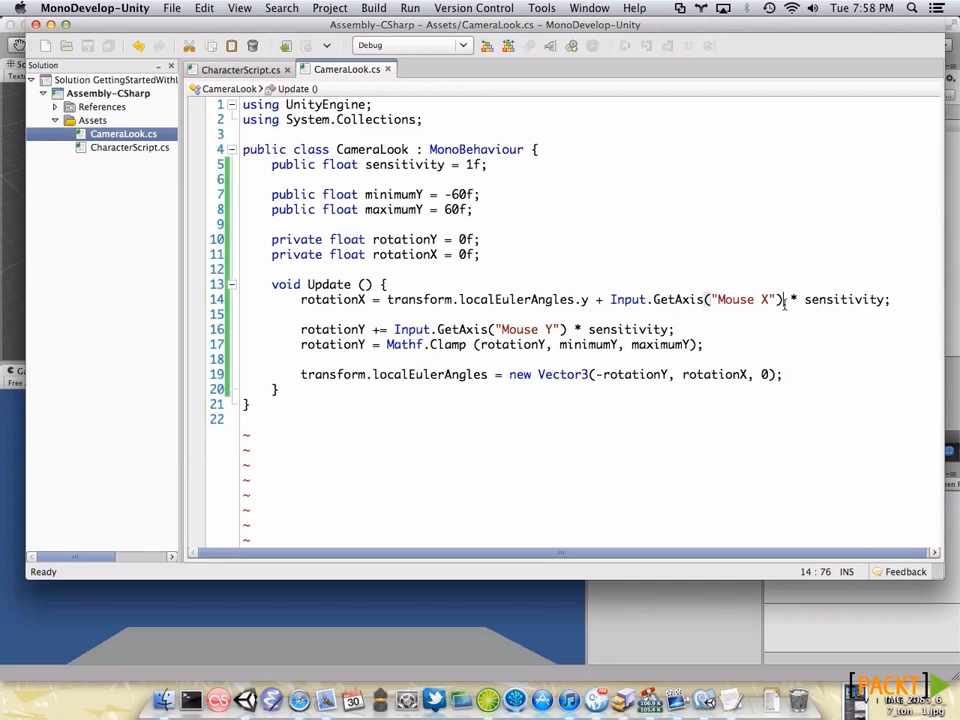
{"action": "double_click", "coordinate": [843, 299]}
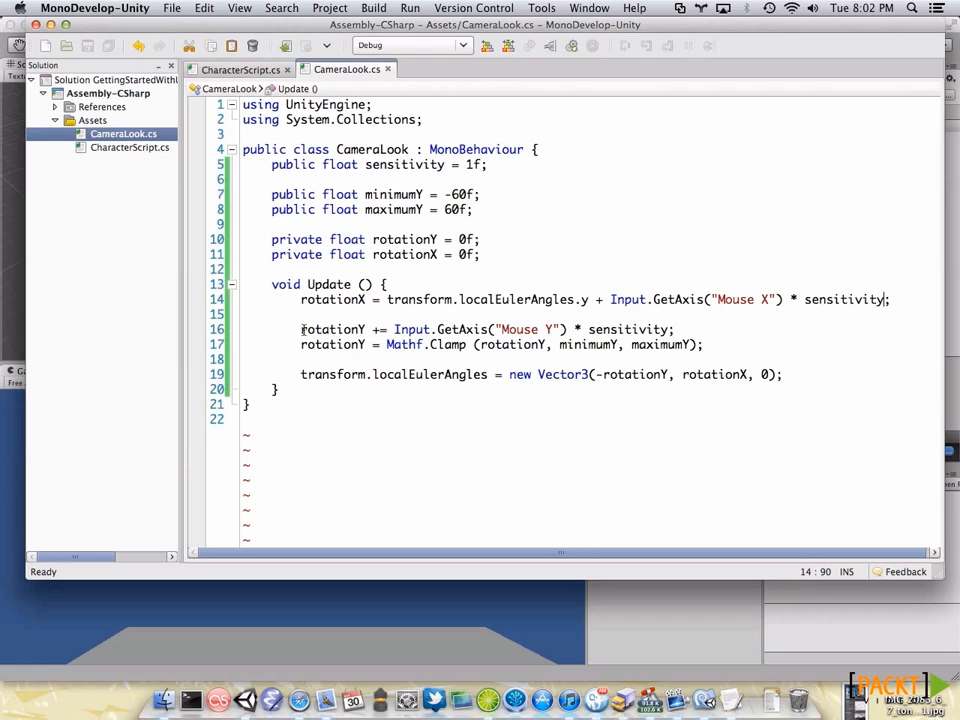
{"action": "left_click", "coordinate": [368, 329]}
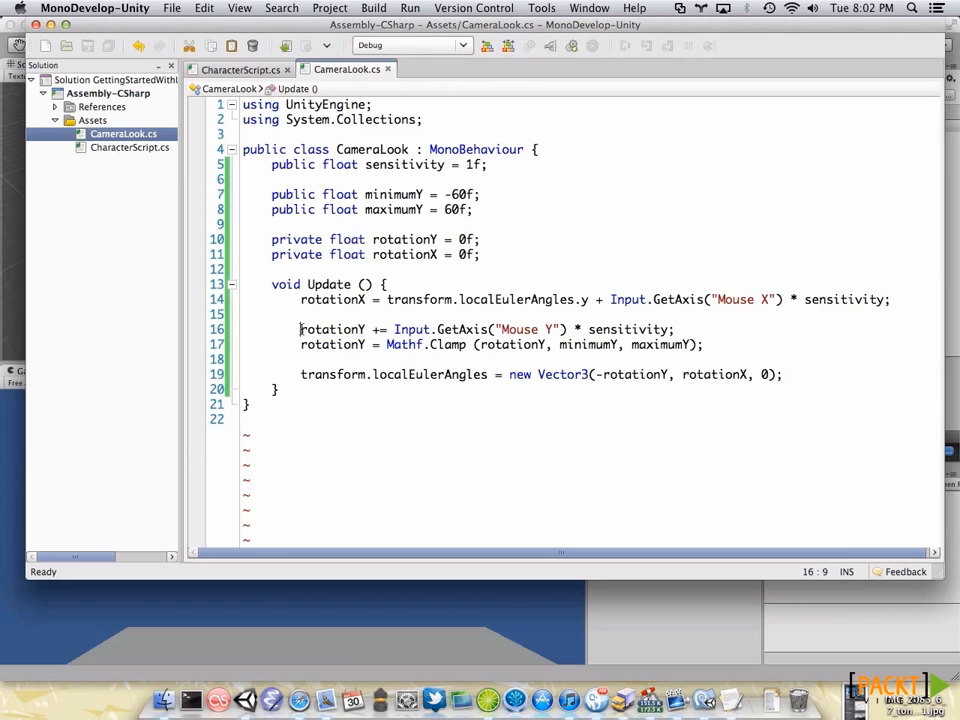
{"action": "double_click", "coordinate": [432, 329]}
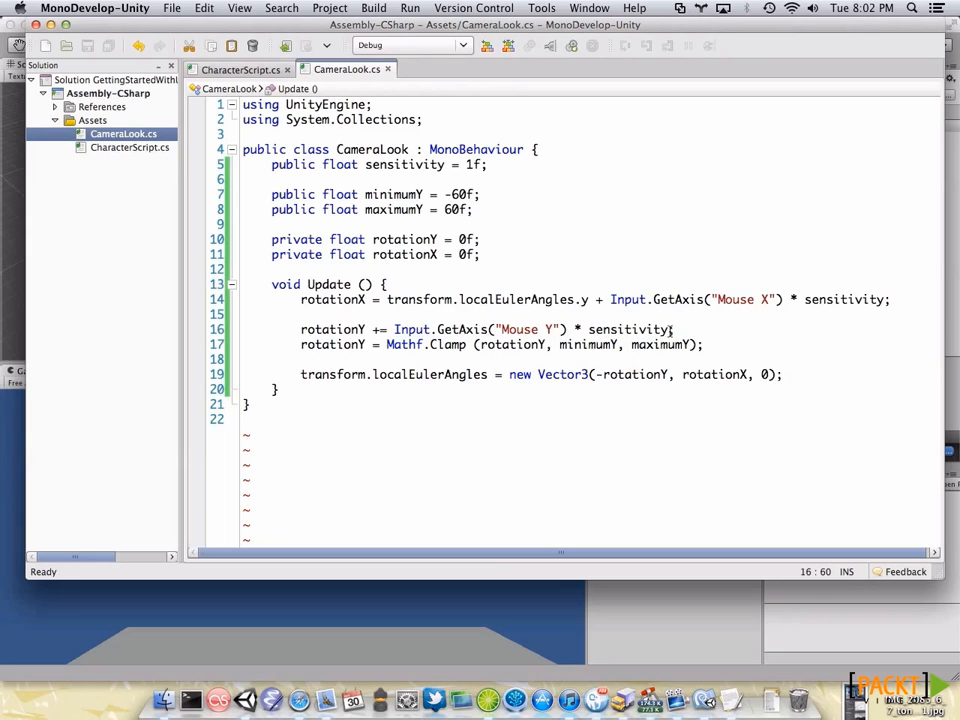
{"action": "double_click", "coordinate": [405, 344]}
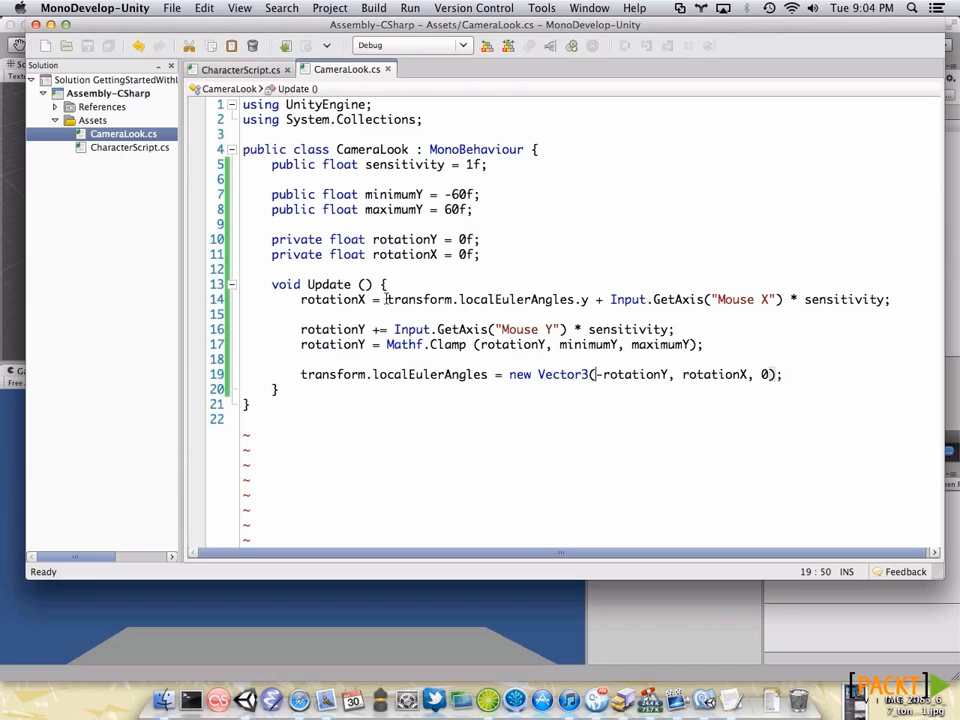
{"action": "left_click_drag", "start_coordinate": [388, 299], "coordinate": [888, 299]}
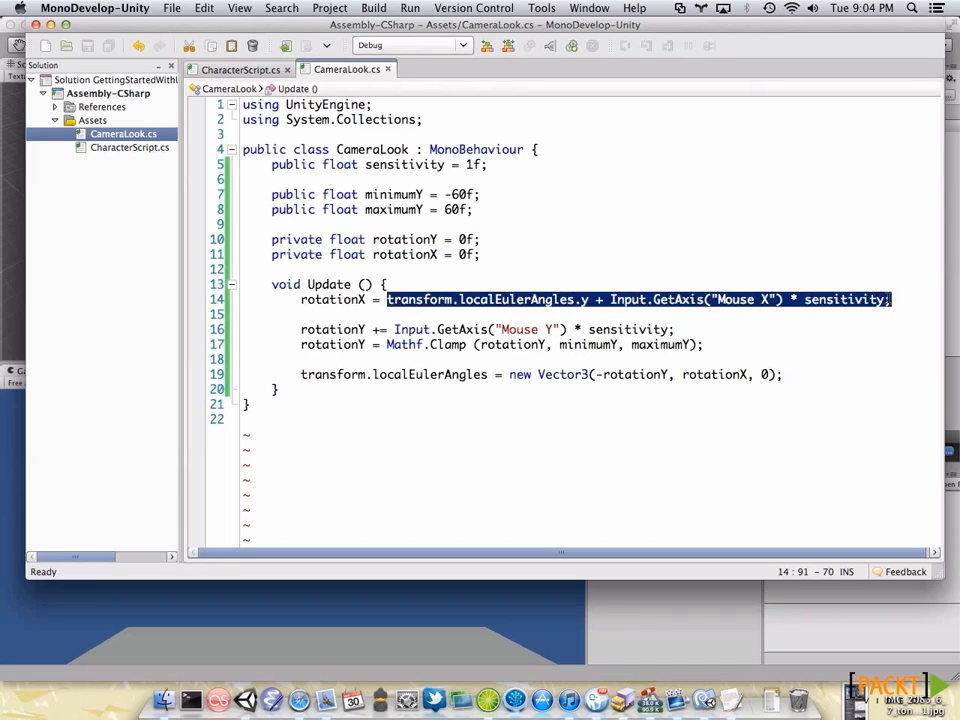